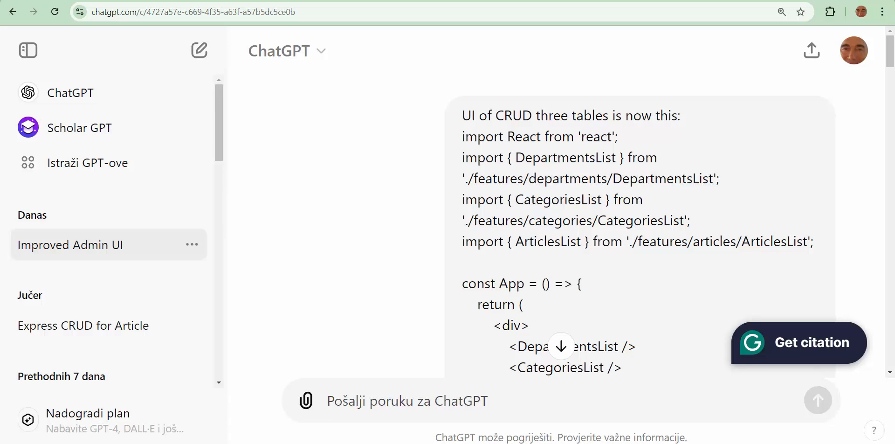
mouse_move(50, 425)
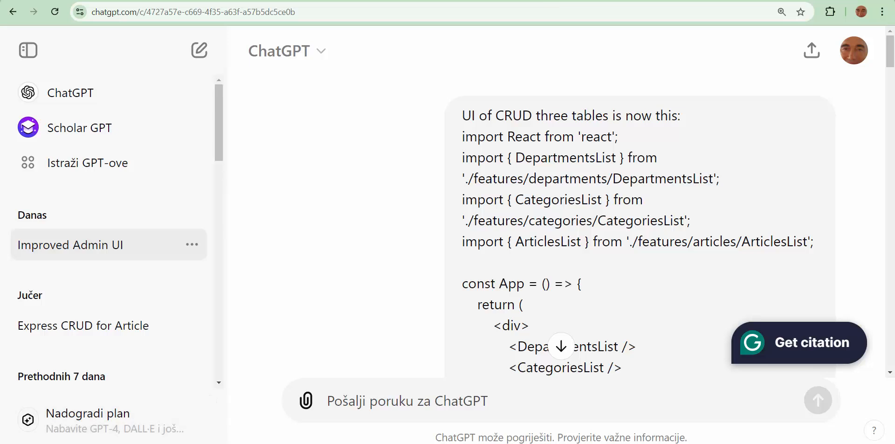
mouse_move(223, 354)
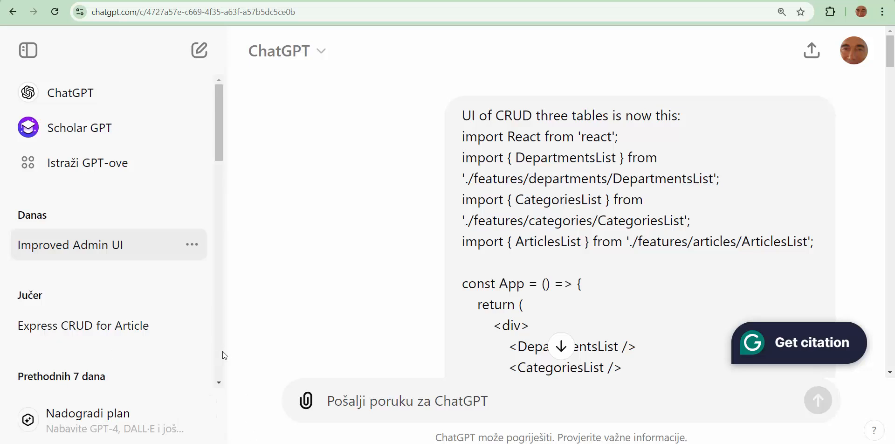
mouse_move(390, 324)
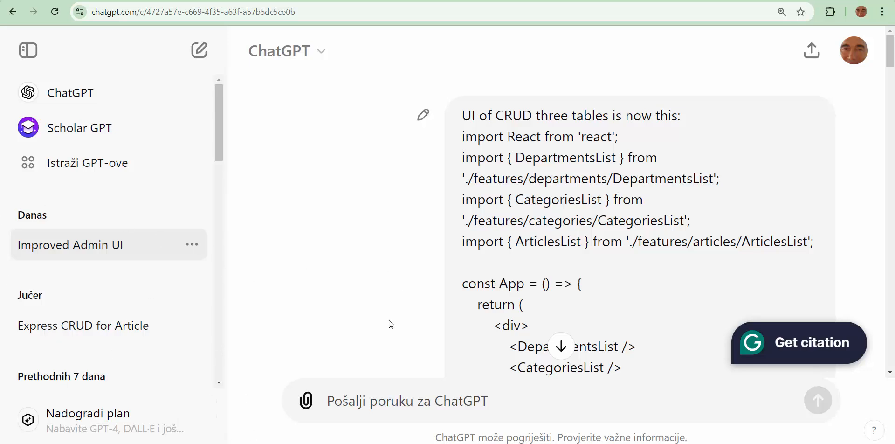
mouse_move(457, 143)
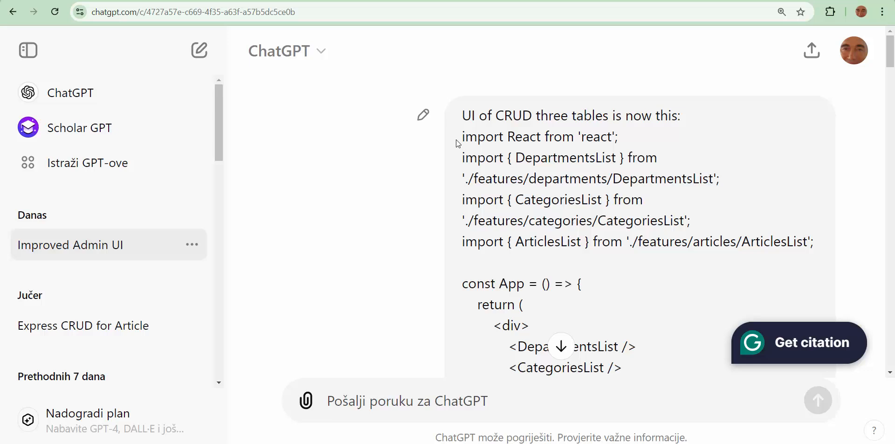
Highlight the React import line and the three list components in the sent message's layout code
drag(462, 136, 478, 158)
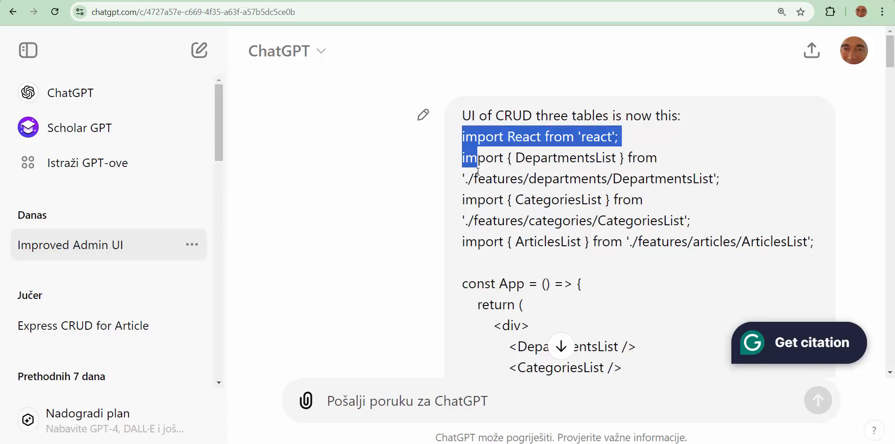
scroll(down, 3)
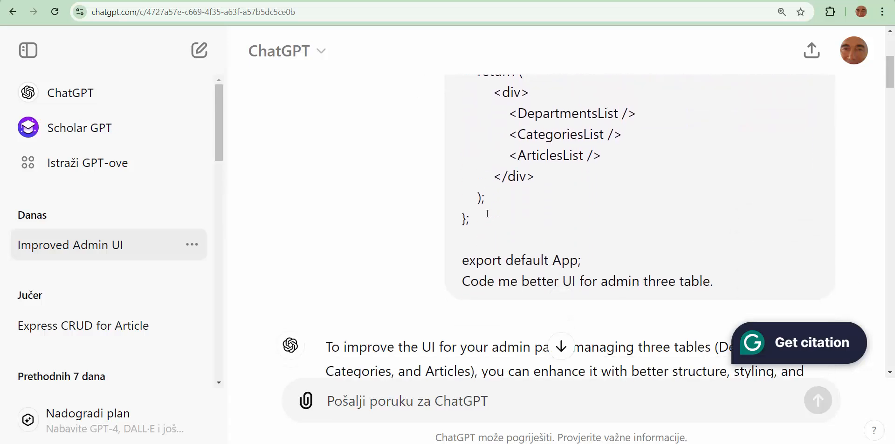
scroll(up, 3)
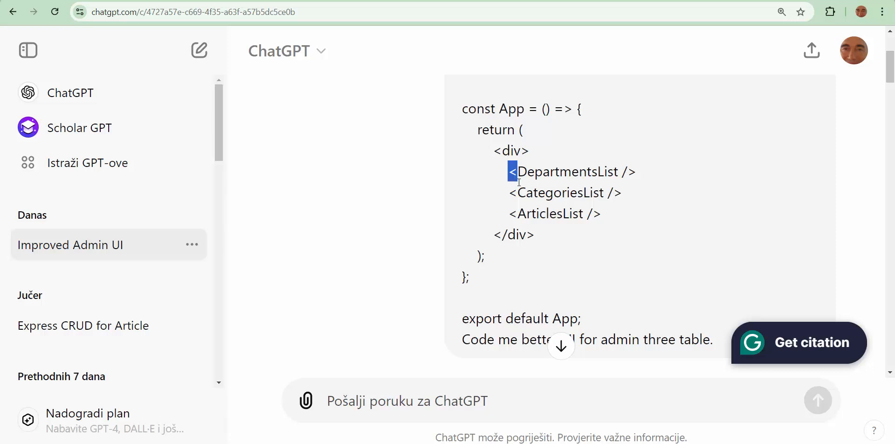
drag(511, 172, 601, 213)
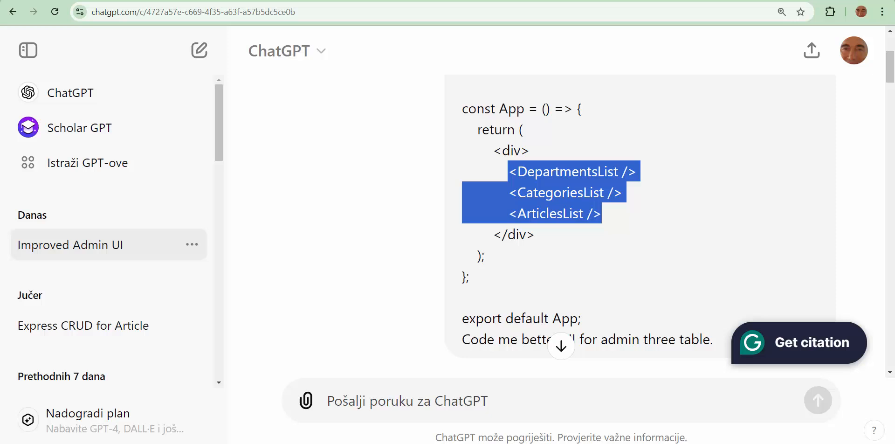
Scroll down past the request to ChatGPT's reply proposing a sidebar admin layout with App.js code
scroll(down, 3)
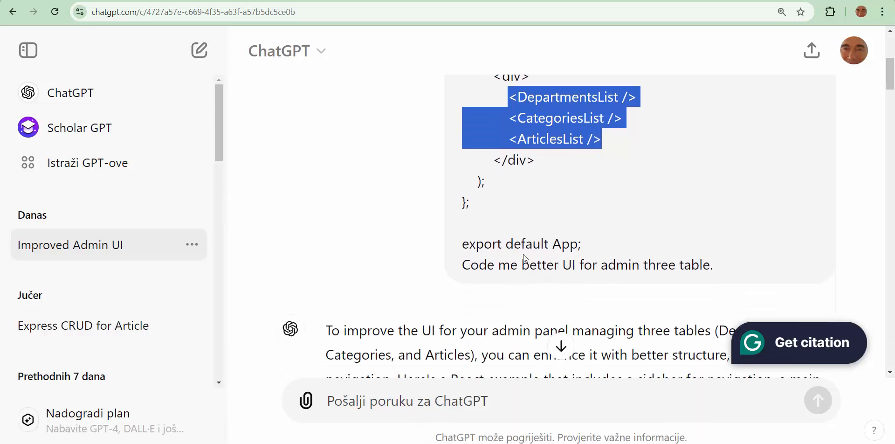
scroll(down, 3)
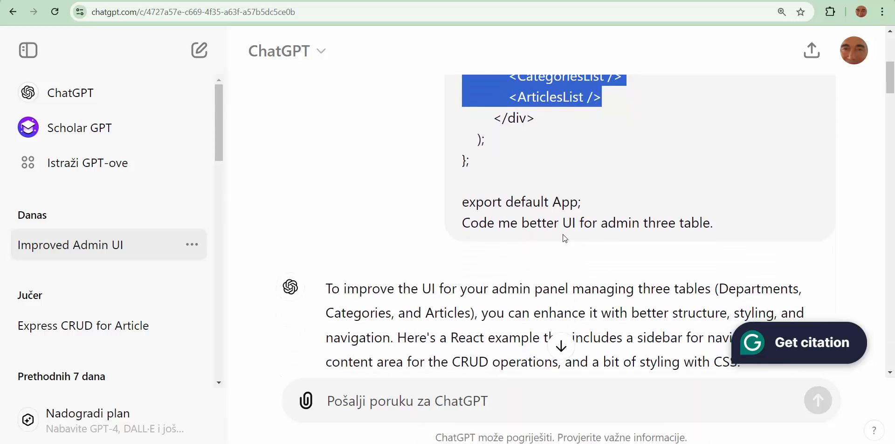
mouse_move(559, 189)
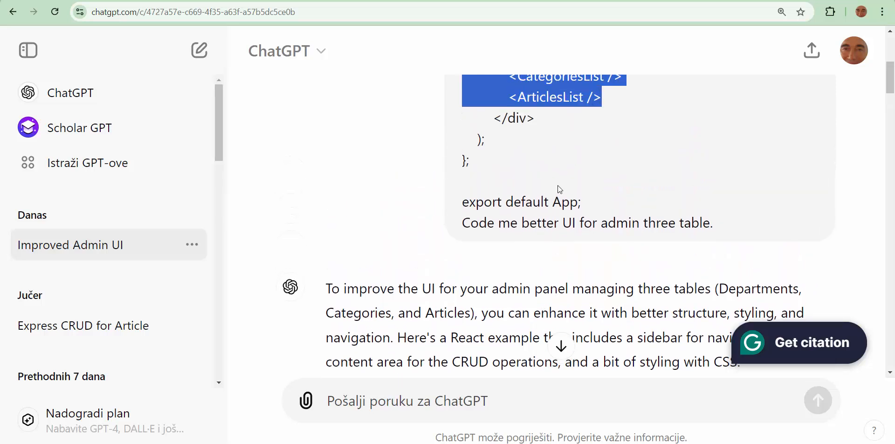
scroll(down, 3)
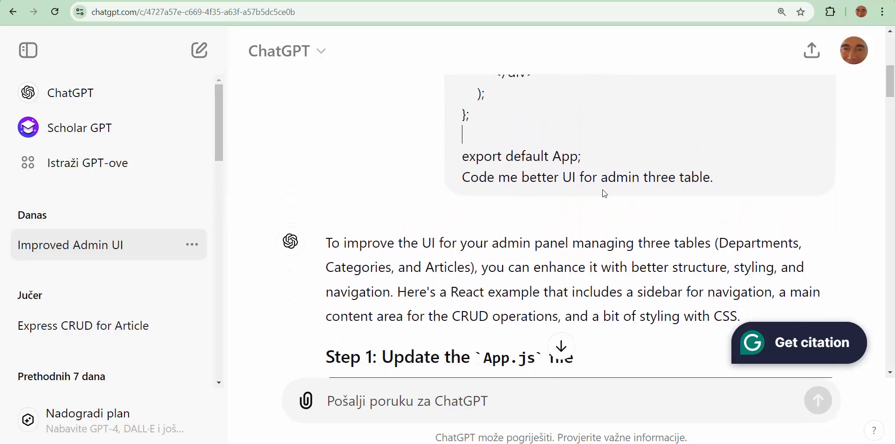
scroll(down, 3)
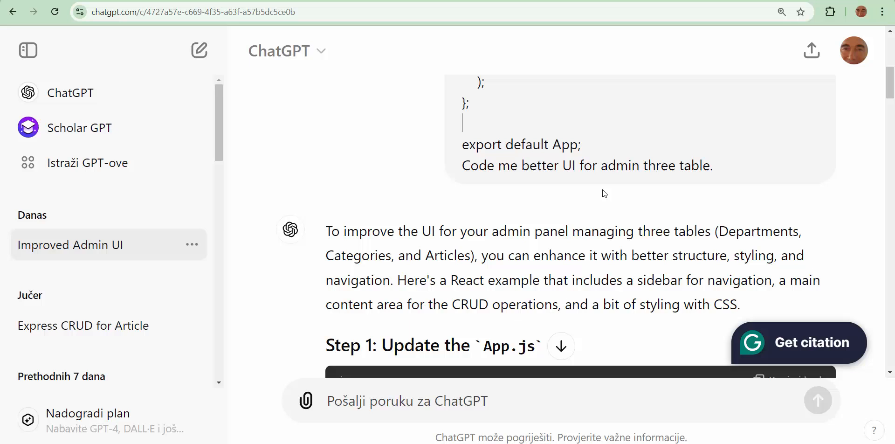
scroll(up, 3)
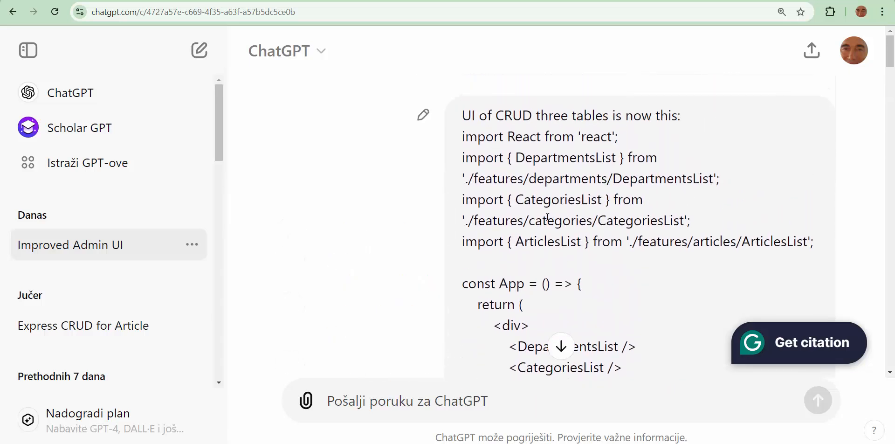
scroll(down, 3)
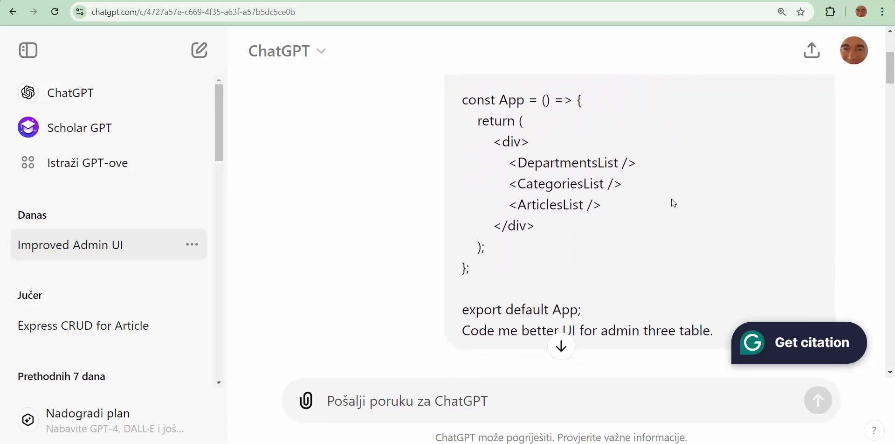
scroll(down, 3)
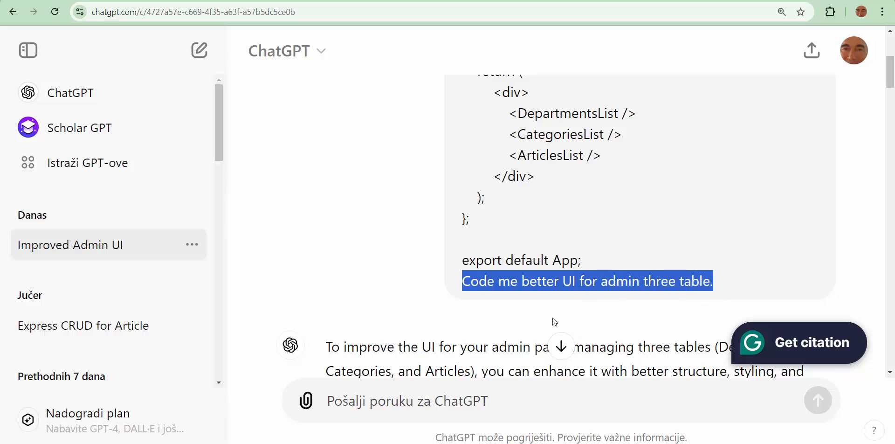
mouse_move(576, 315)
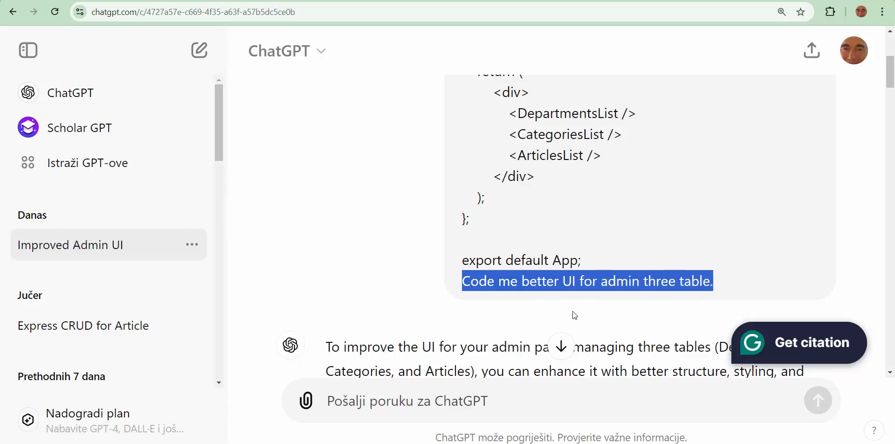
mouse_move(662, 365)
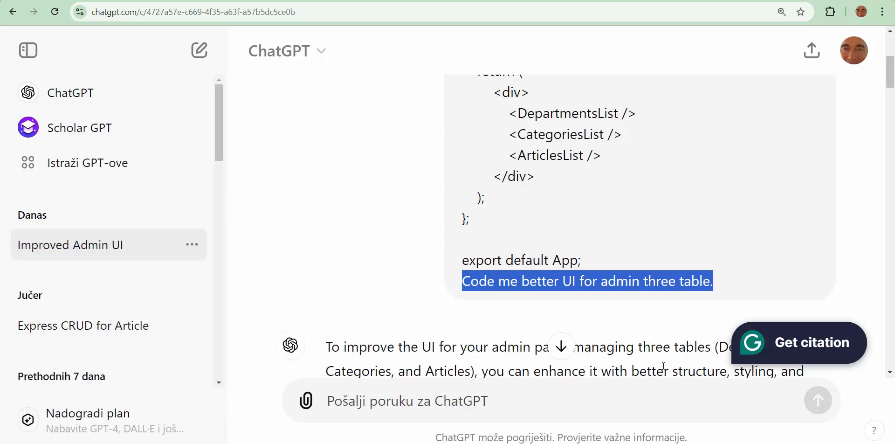
mouse_move(716, 302)
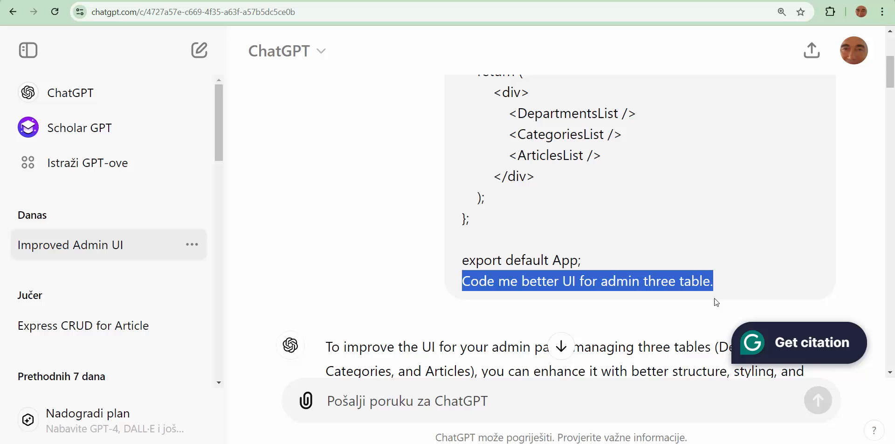
scroll(down, 3)
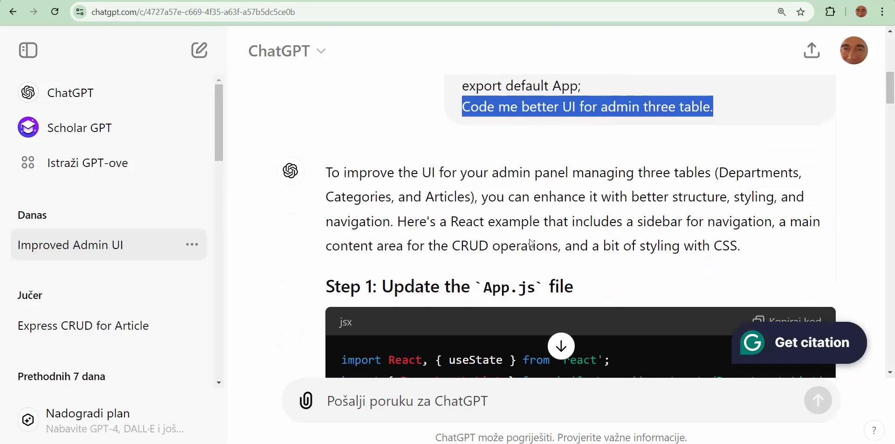
scroll(down, 3)
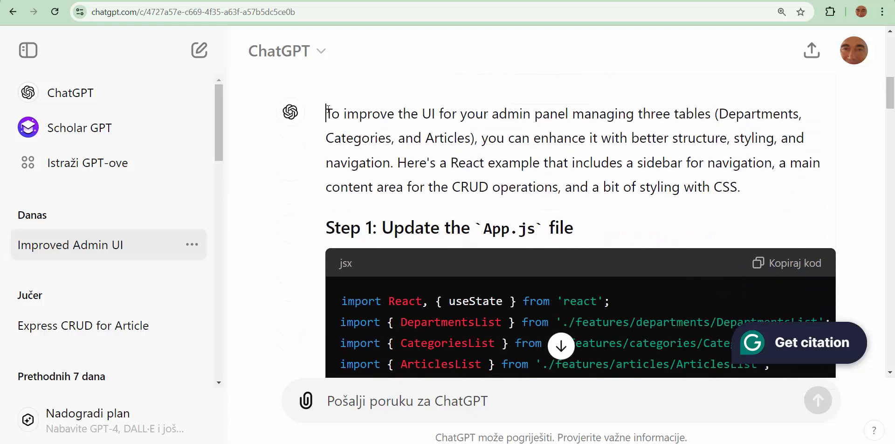
drag(327, 113, 431, 138)
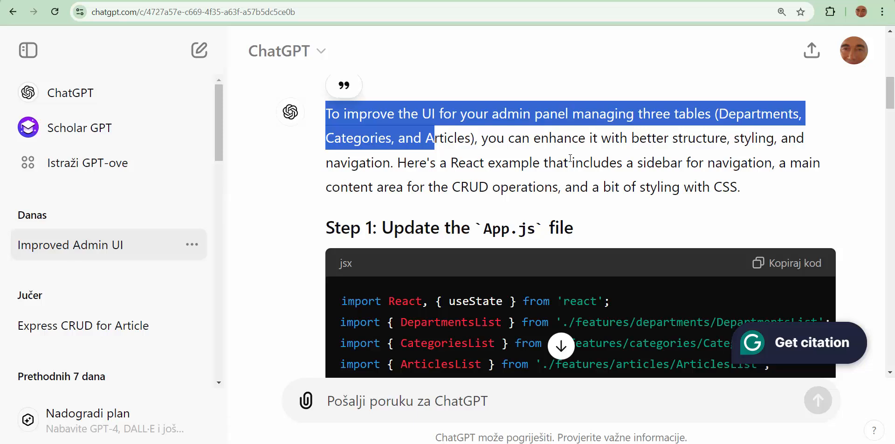
scroll(down, 3)
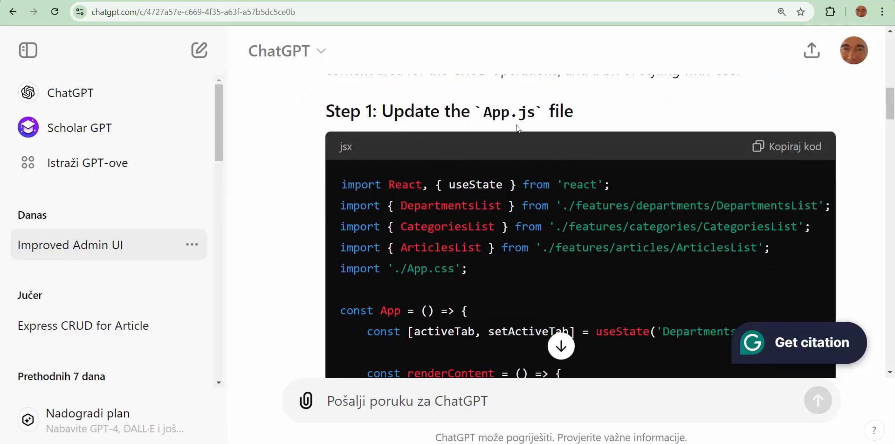
scroll(down, 3)
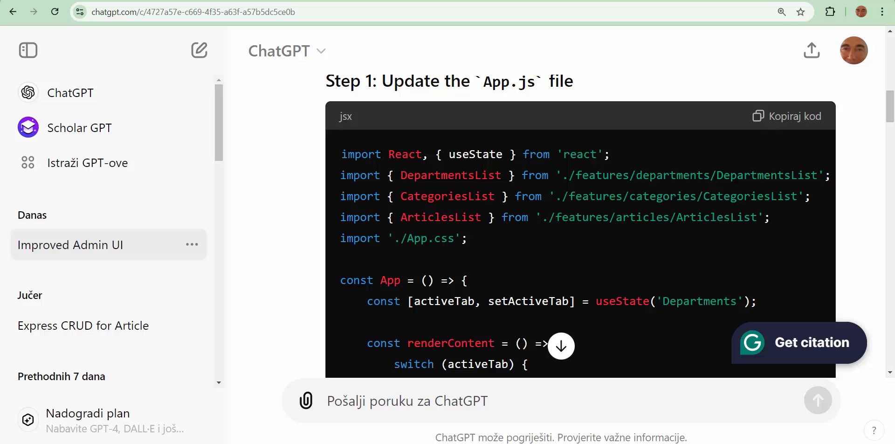
scroll(down, 3)
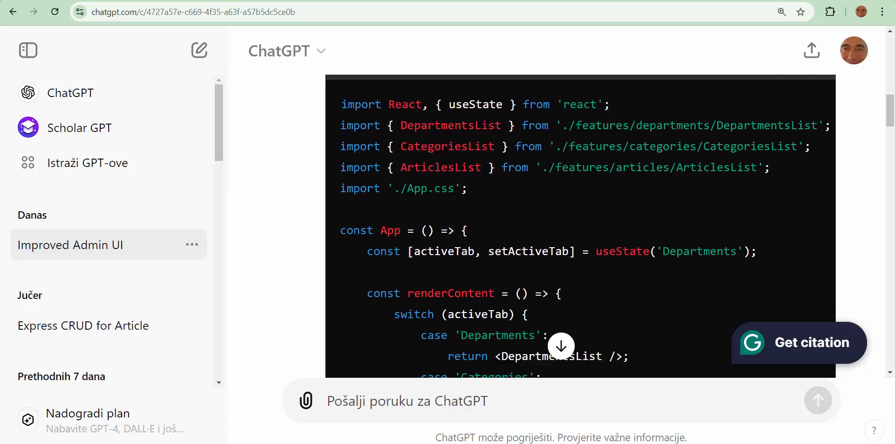
scroll(down, 3)
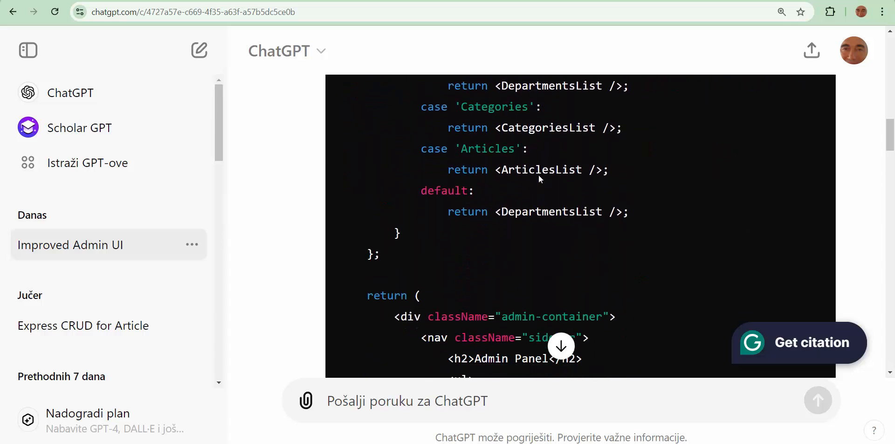
scroll(down, 3)
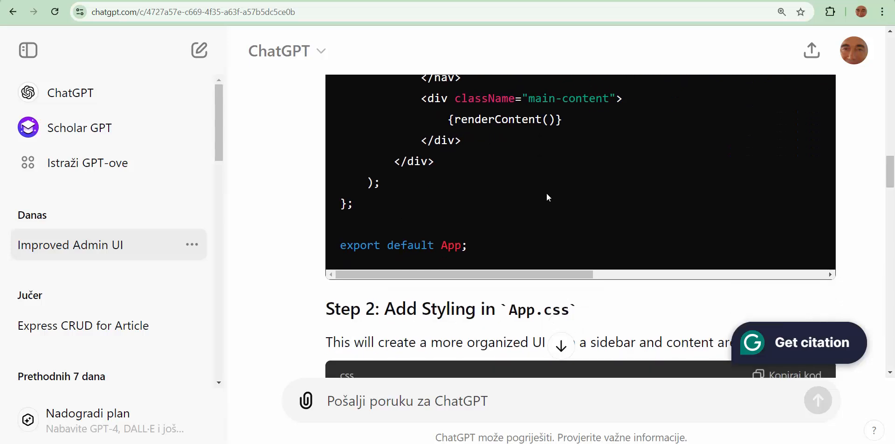
scroll(down, 3)
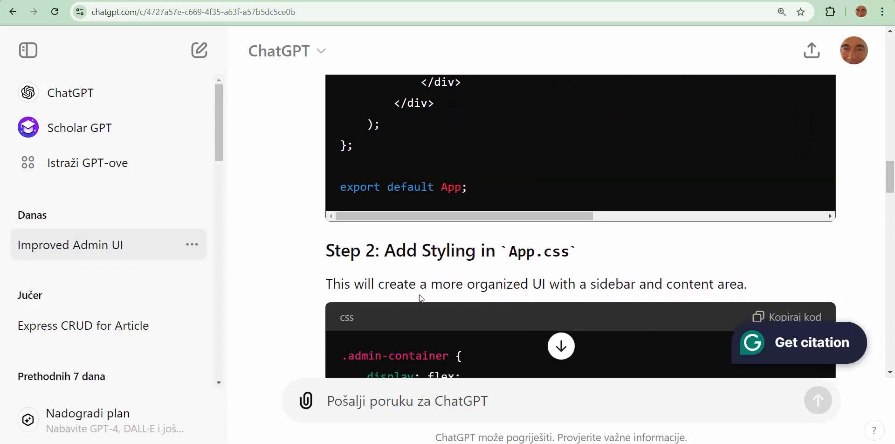
mouse_move(529, 272)
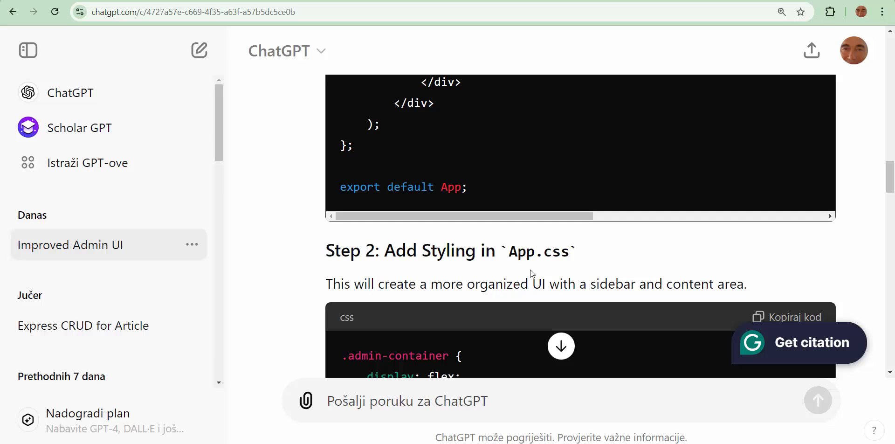
mouse_move(592, 270)
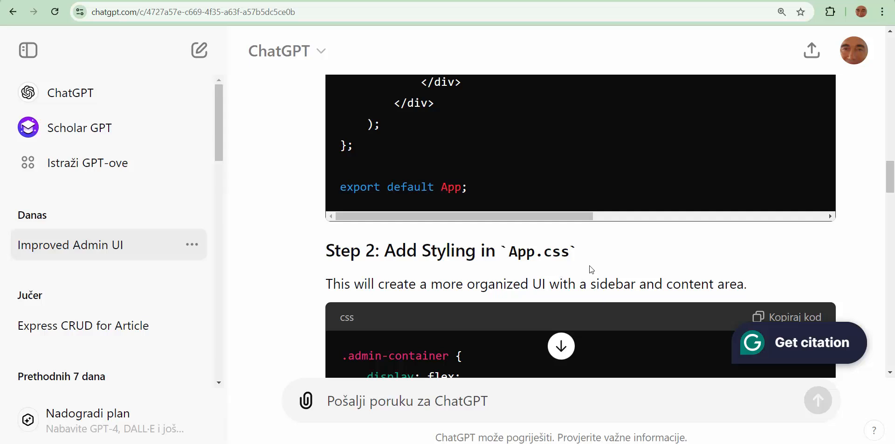
scroll(down, 3)
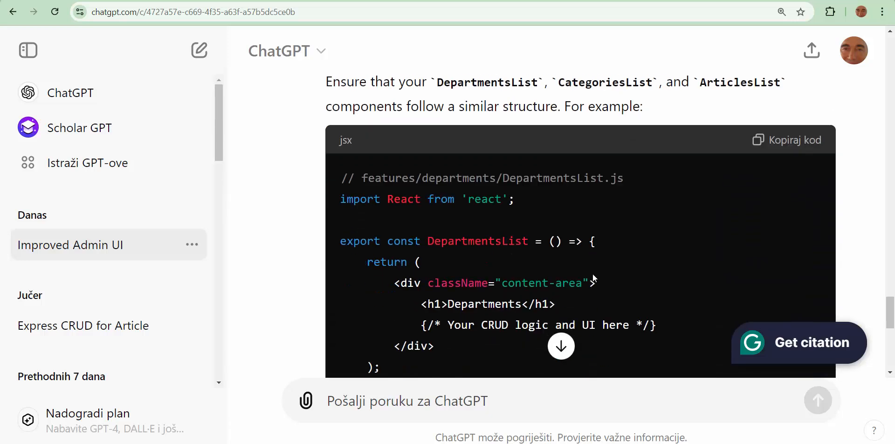
scroll(up, 3)
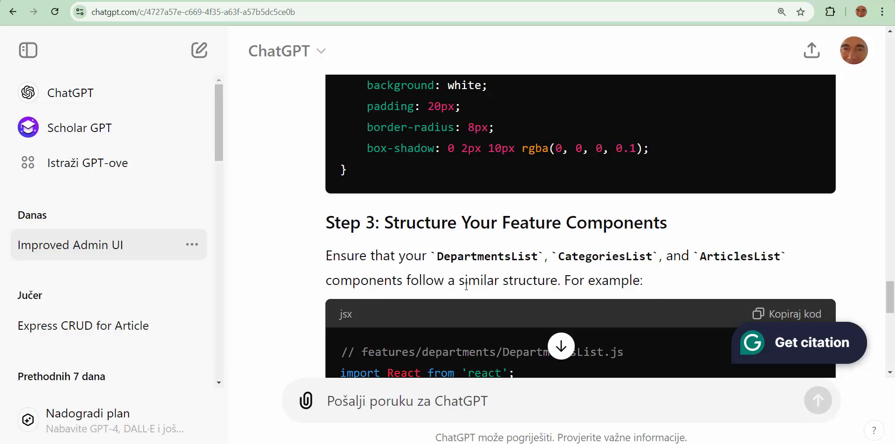
scroll(down, 3)
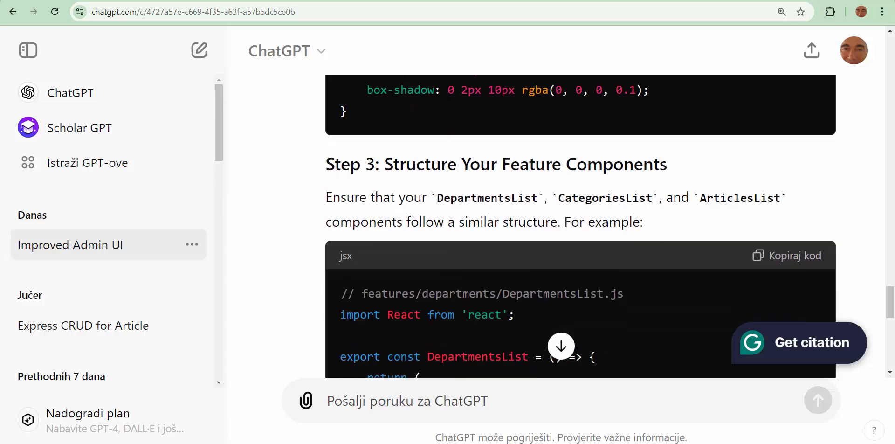
scroll(down, 3)
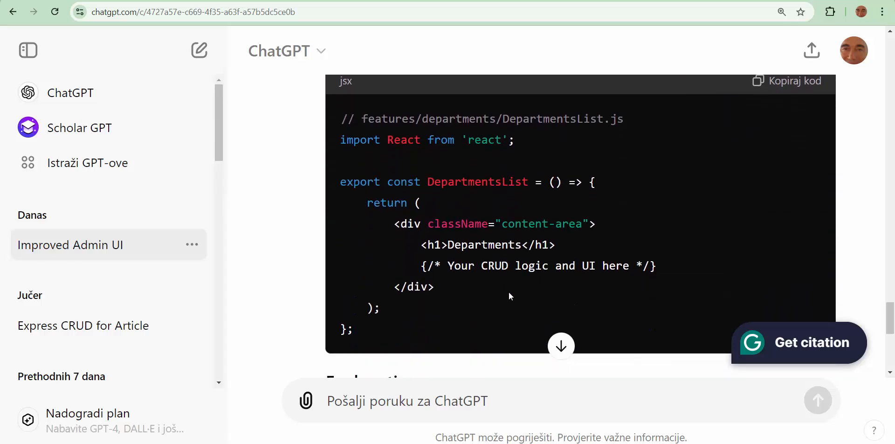
mouse_move(478, 392)
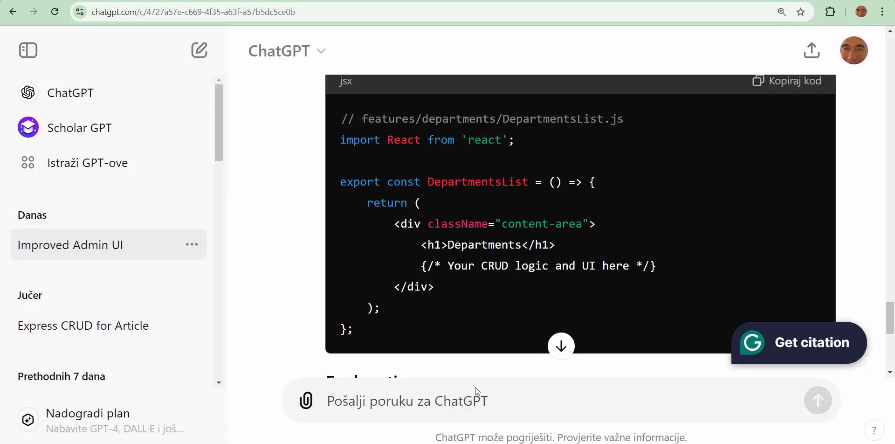
mouse_move(535, 355)
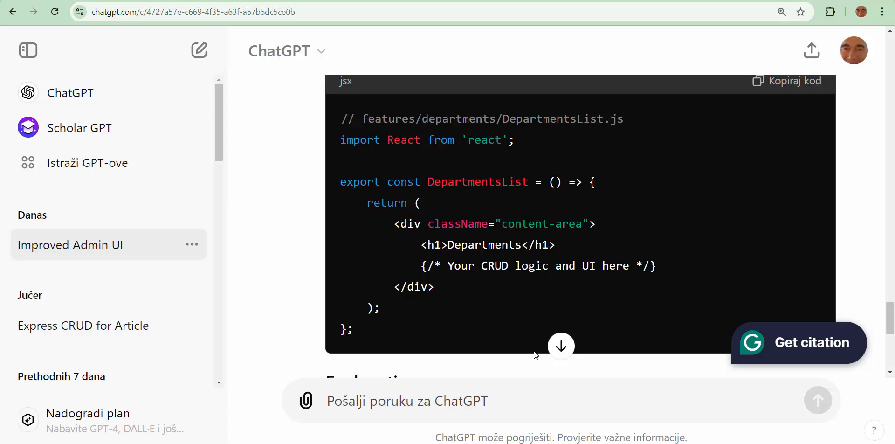
mouse_move(890, 131)
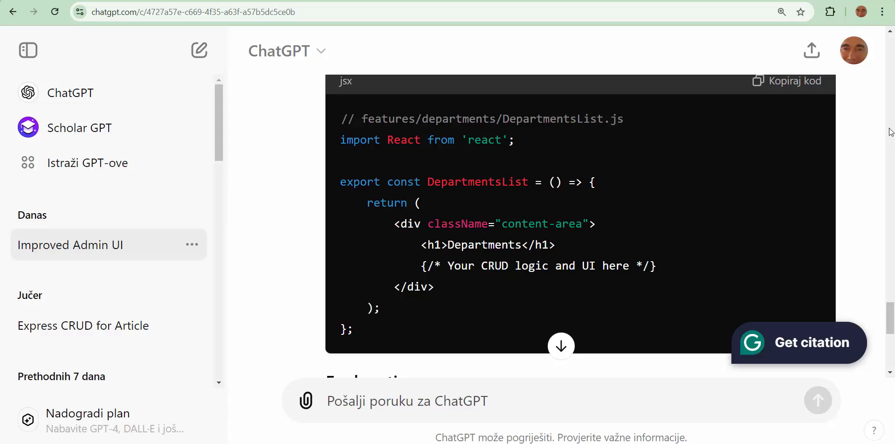
mouse_move(595, 184)
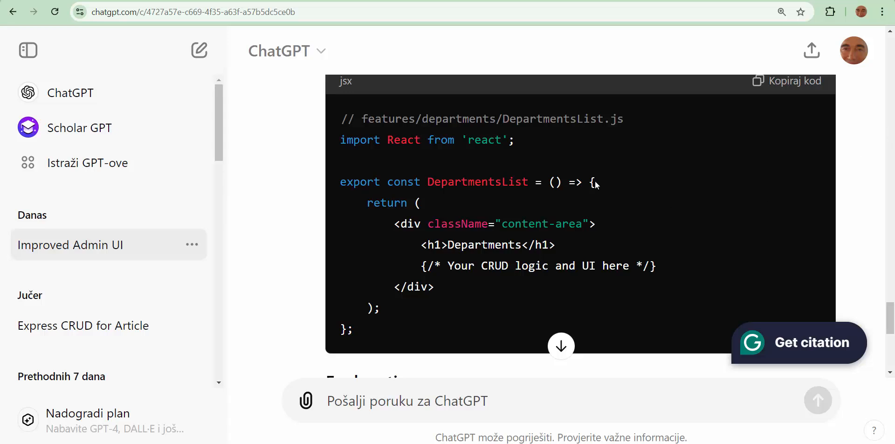
scroll(down, 3)
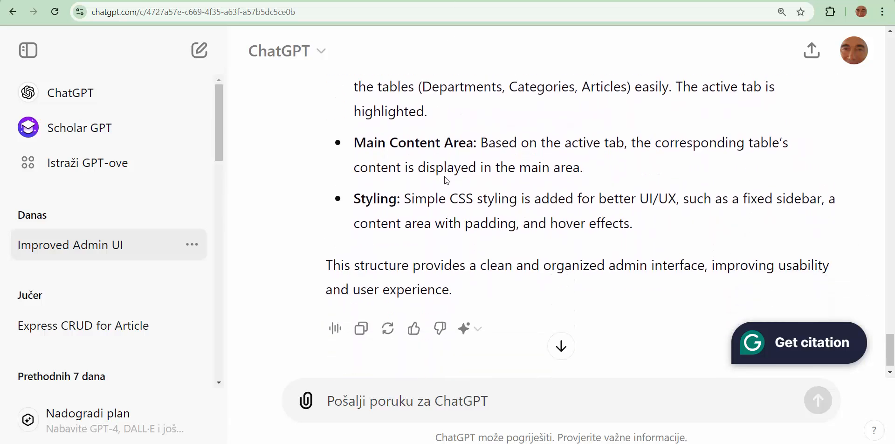
scroll(up, 3)
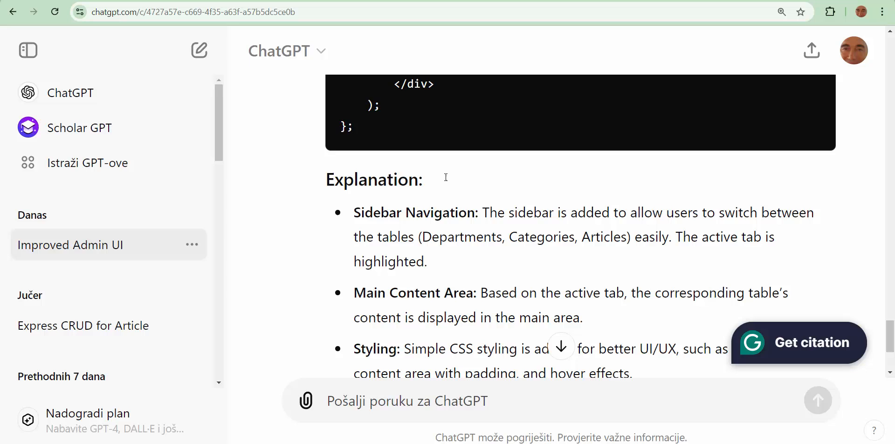
double_click(367, 212)
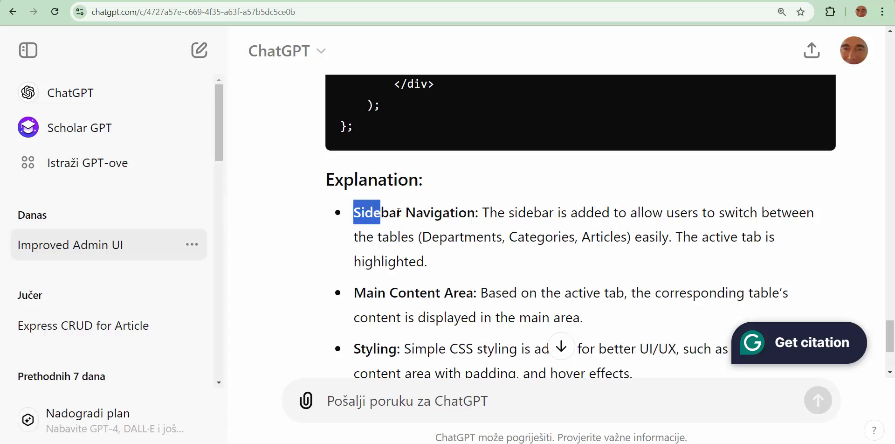
drag(354, 213, 465, 212)
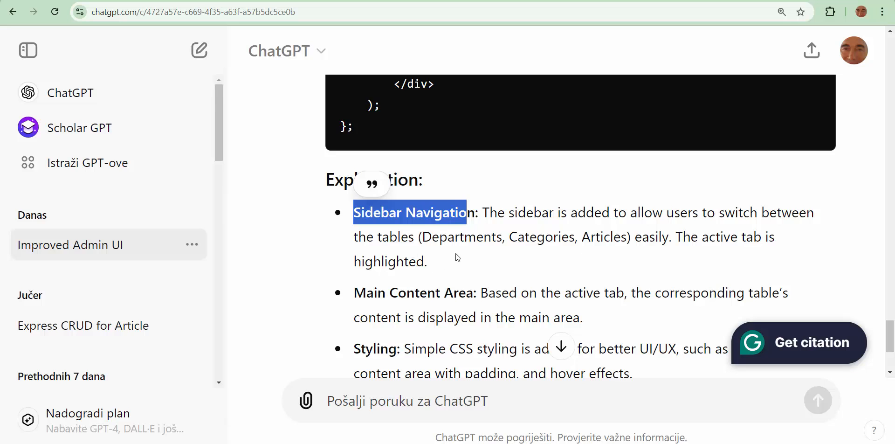
scroll(down, 3)
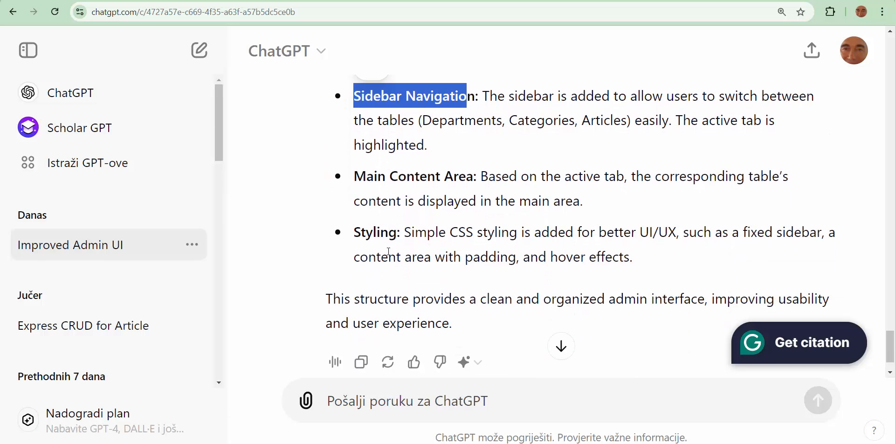
scroll(down, 3)
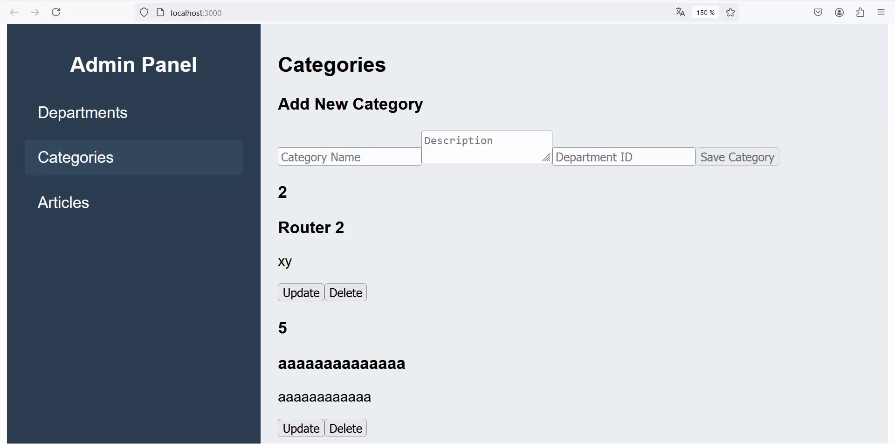
mouse_move(577, 103)
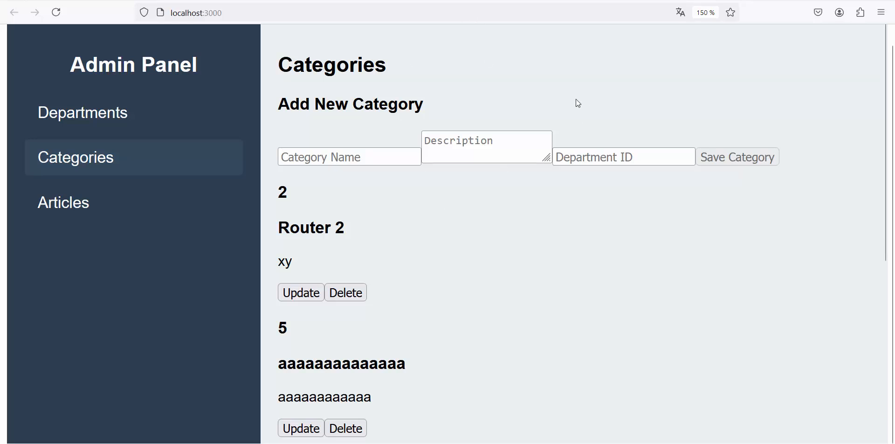
mouse_move(458, 108)
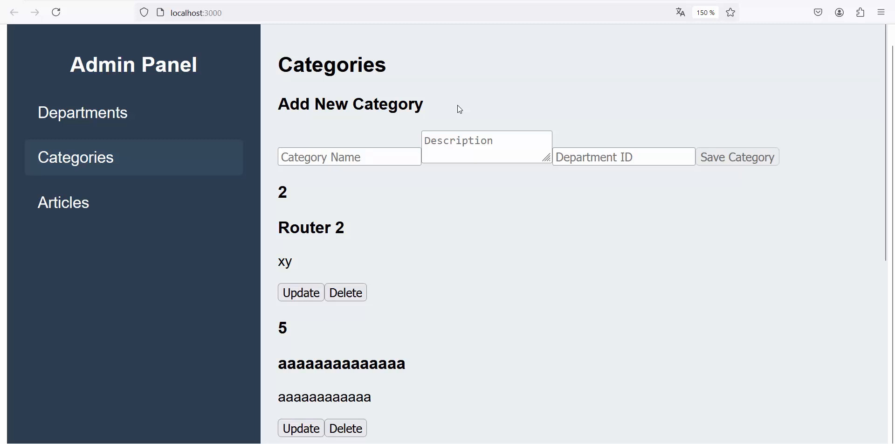
Switch the localhost:3000 admin panel to the Departments page with its add-department form
scroll(down, 3)
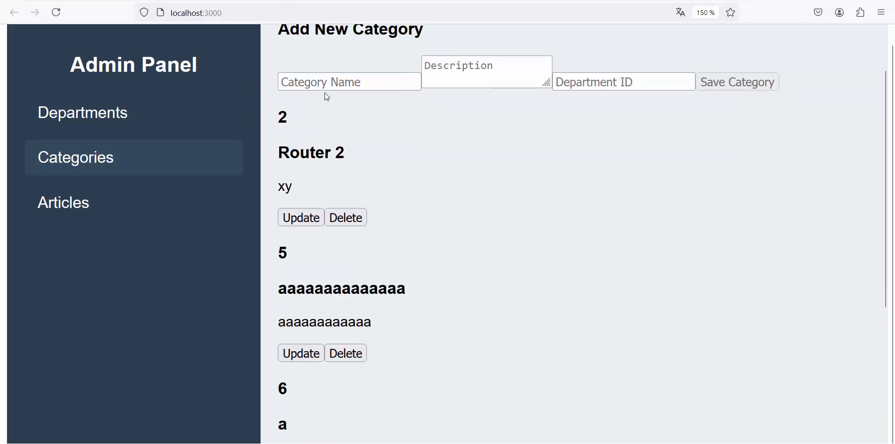
click(83, 112)
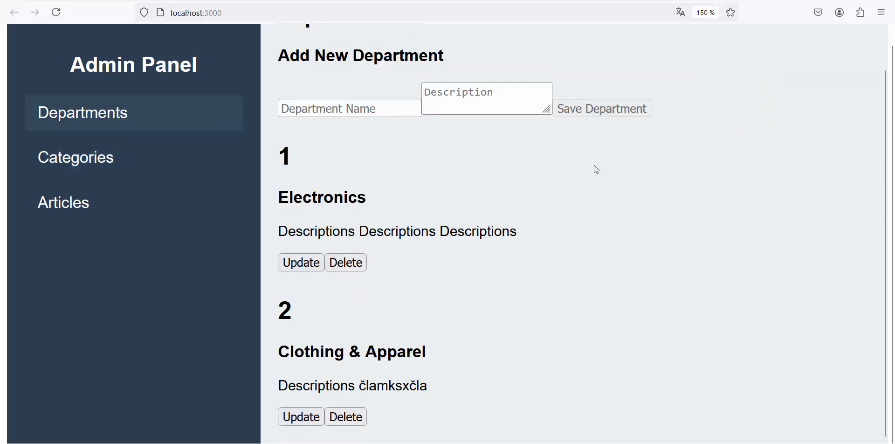
scroll(up, 3)
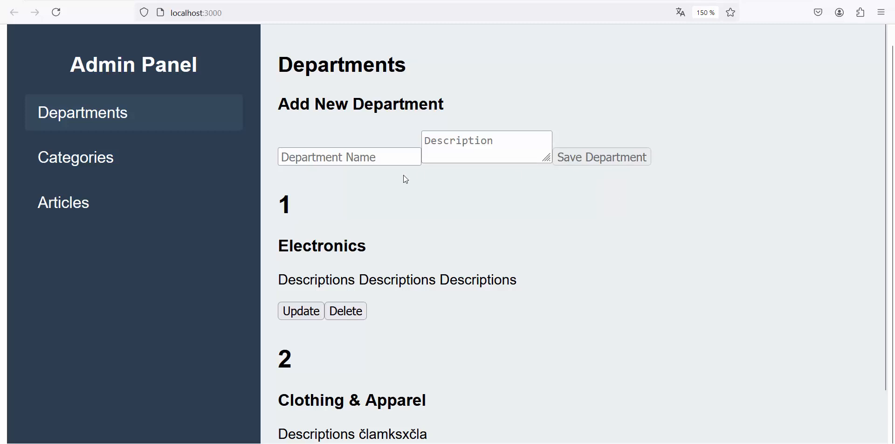
scroll(down, 3)
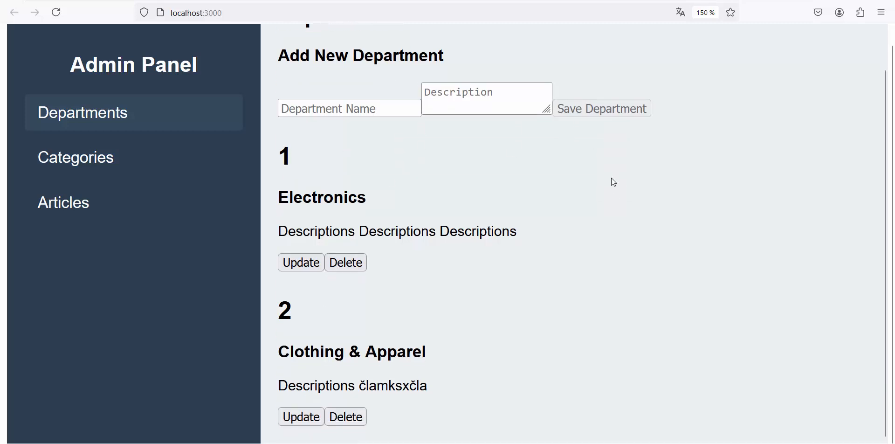
mouse_move(489, 198)
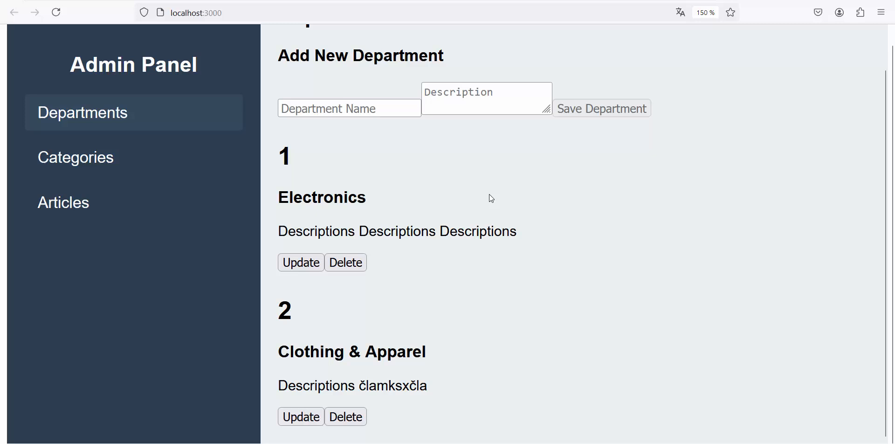
scroll(up, 3)
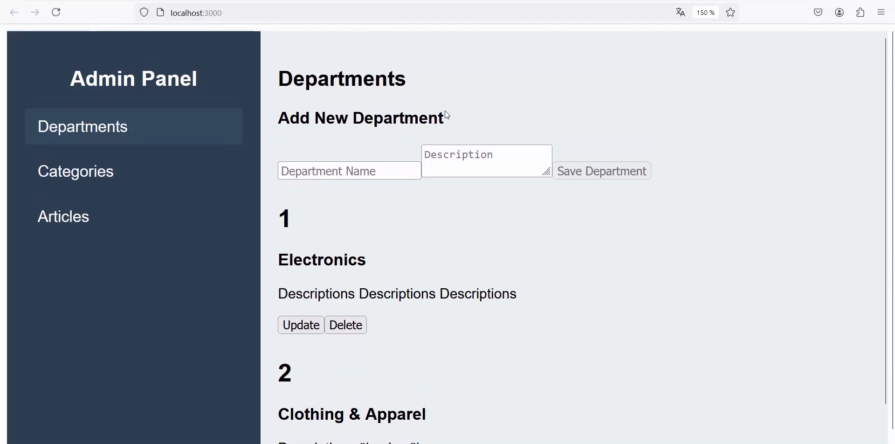
mouse_move(513, 53)
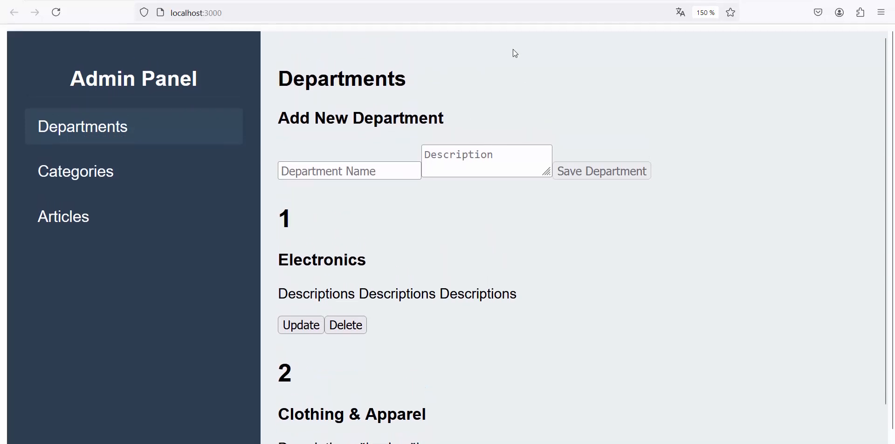
mouse_move(371, 36)
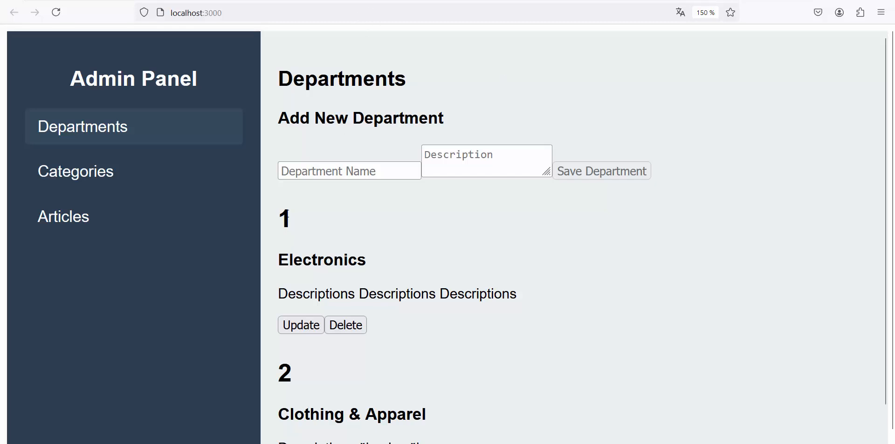
Select department number 1 and review the Electronics and Clothing & Apparel entries
double_click(283, 218)
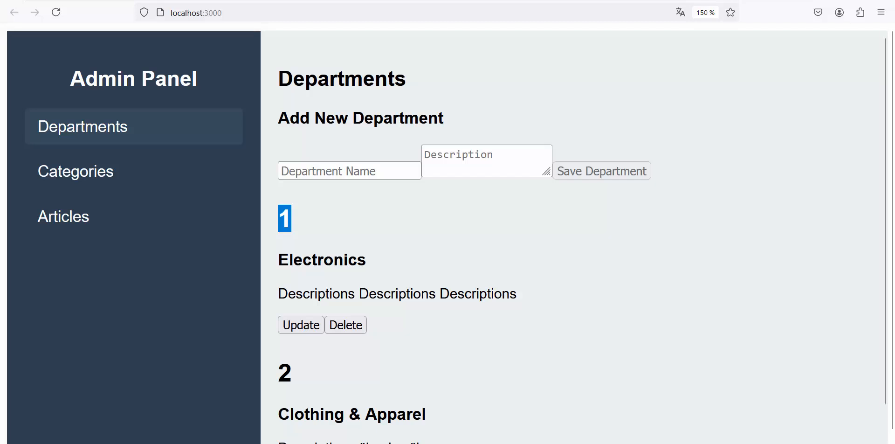
mouse_move(752, 65)
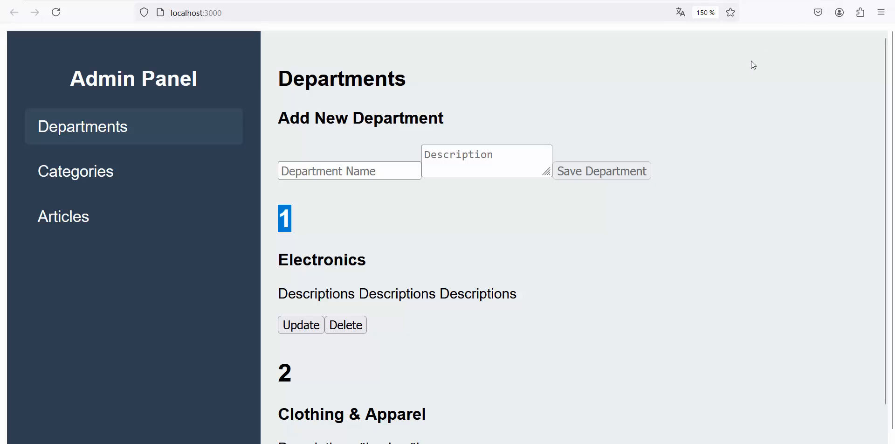
mouse_move(611, 139)
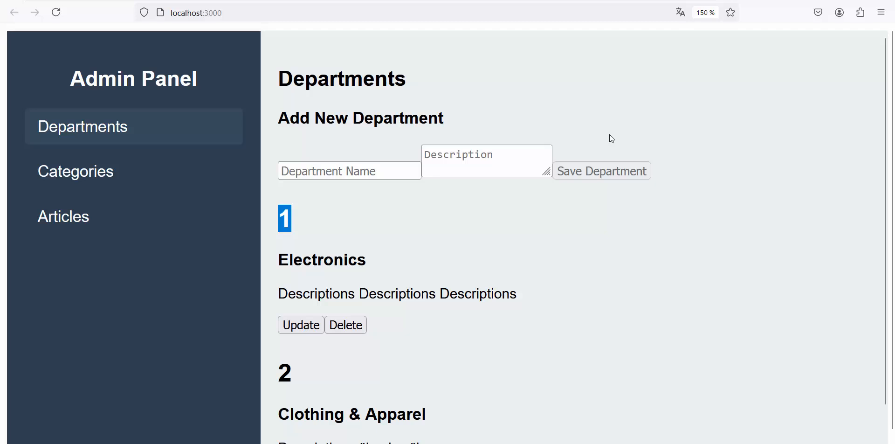
mouse_move(531, 182)
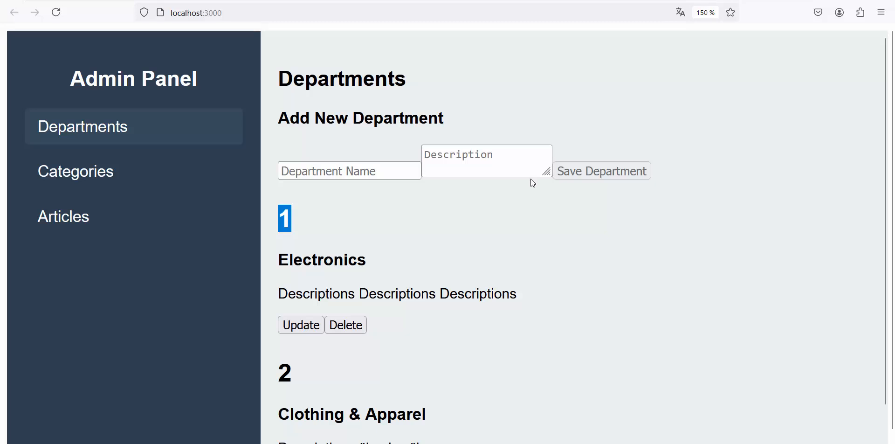
mouse_move(708, 117)
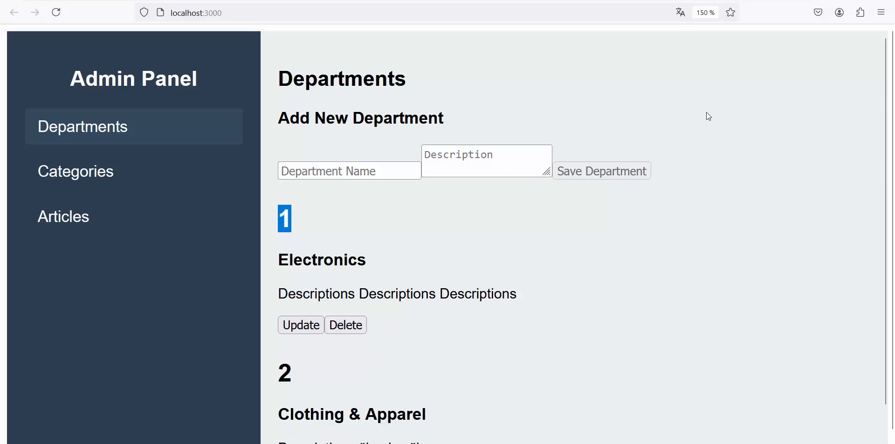
scroll(down, 3)
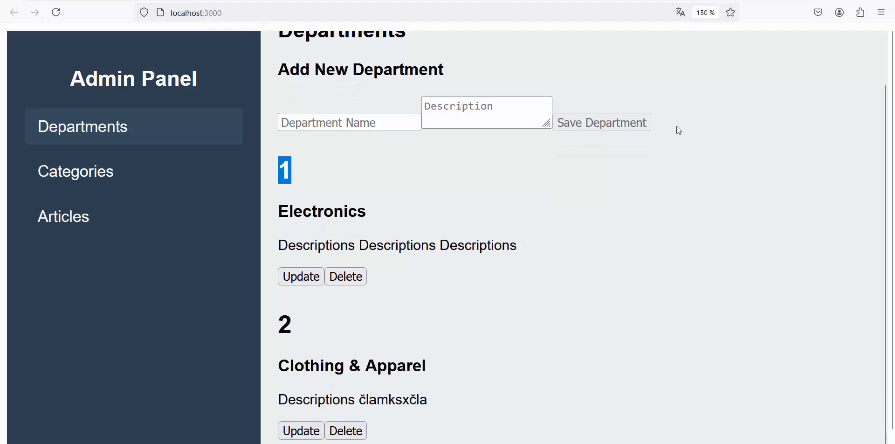
mouse_move(142, 27)
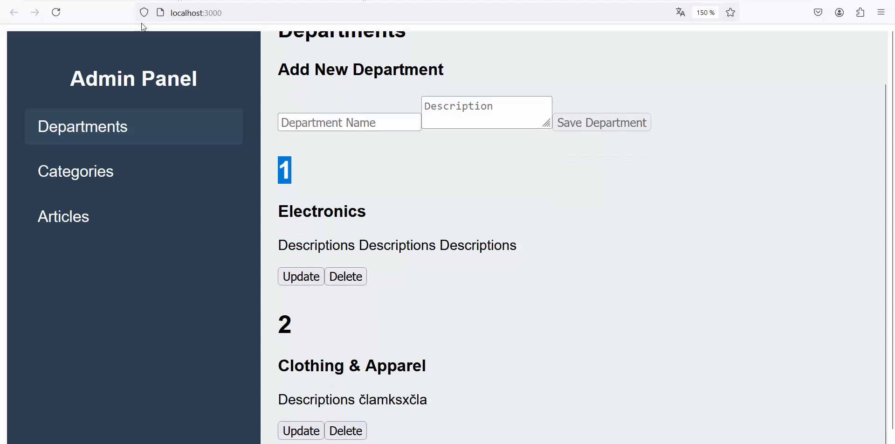
Show the Categories page from the sidebar, listing Router 2 and aaaaaaaaaaaaa
click(75, 170)
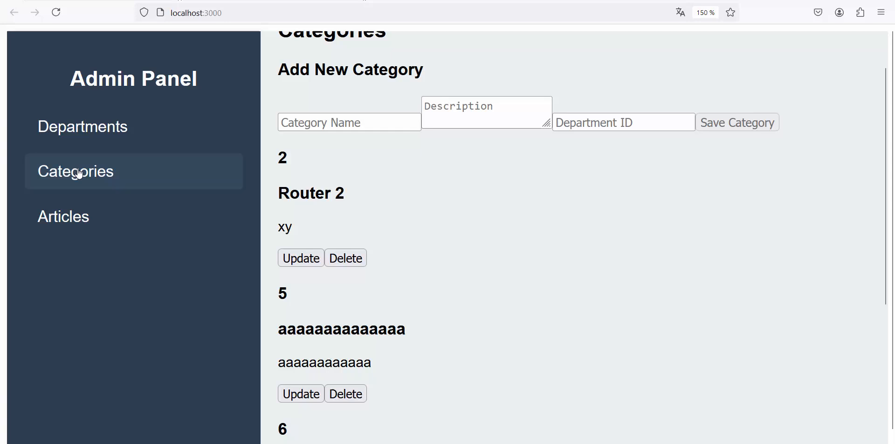
mouse_move(429, 230)
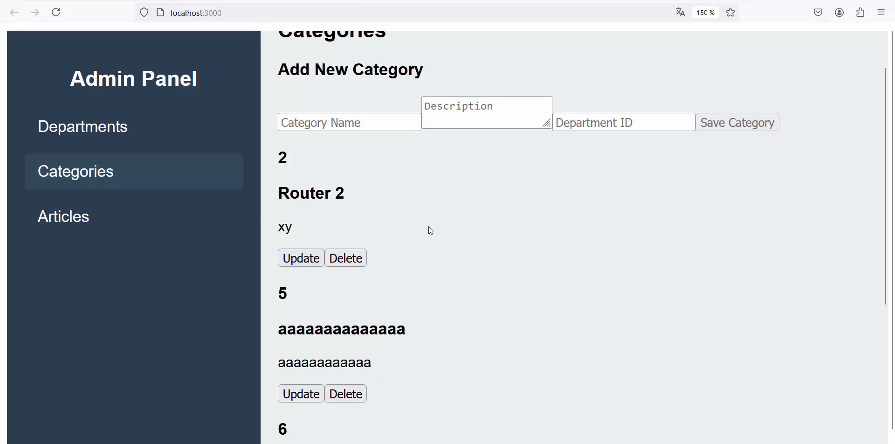
scroll(up, 3)
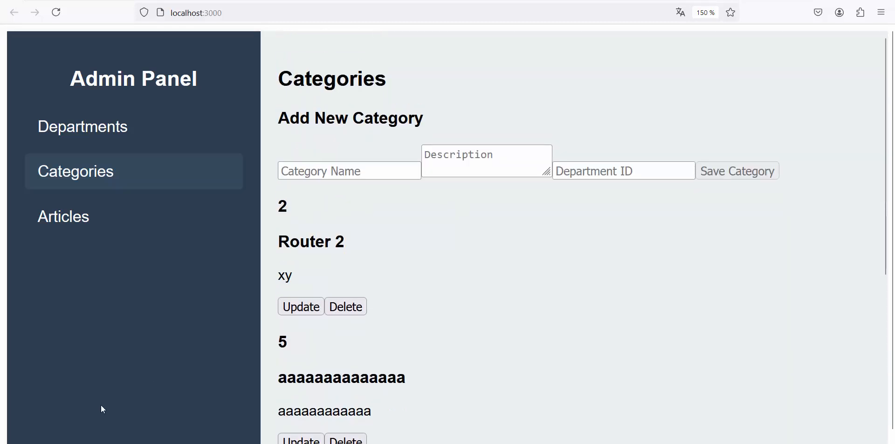
mouse_move(63, 216)
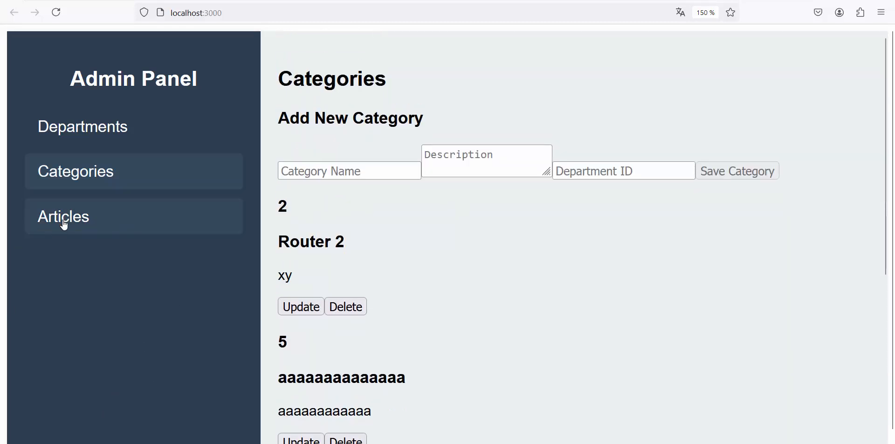
Show the Articles page and close the edit form for article 'gg'
click(63, 216)
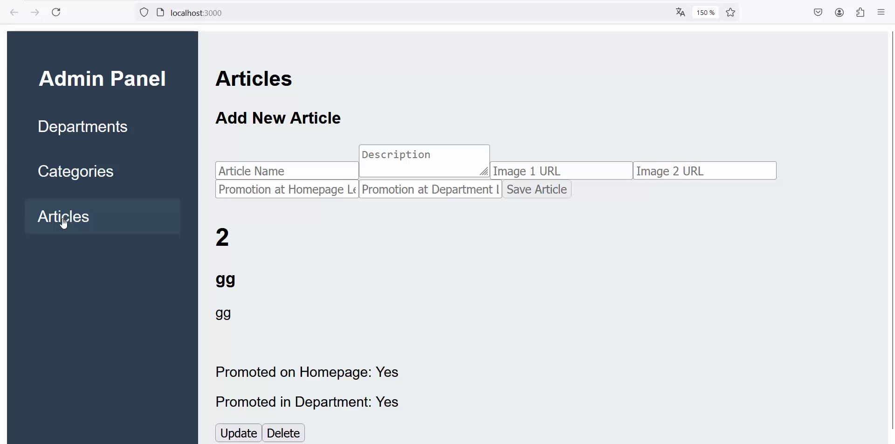
mouse_move(82, 126)
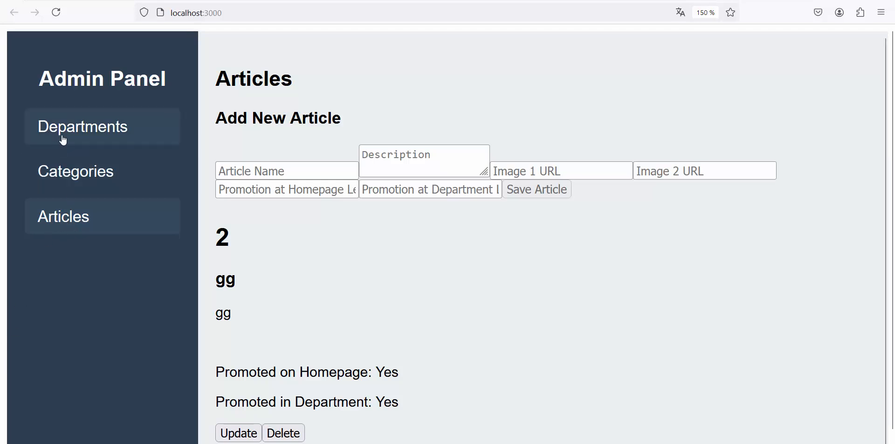
mouse_move(369, 247)
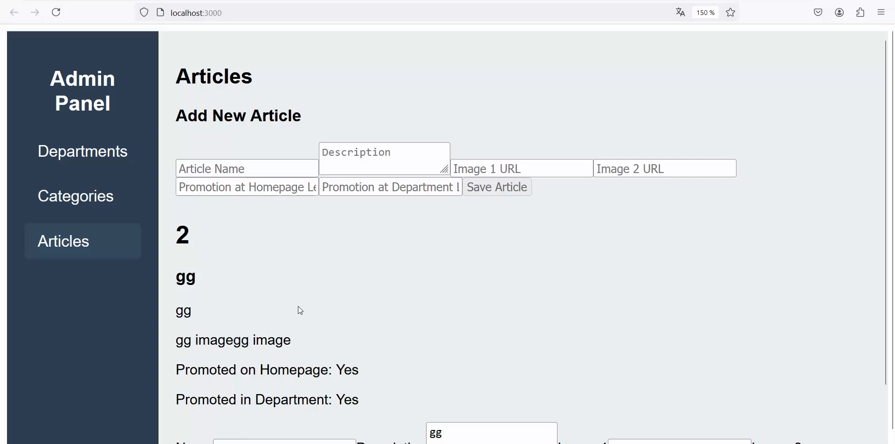
mouse_move(337, 400)
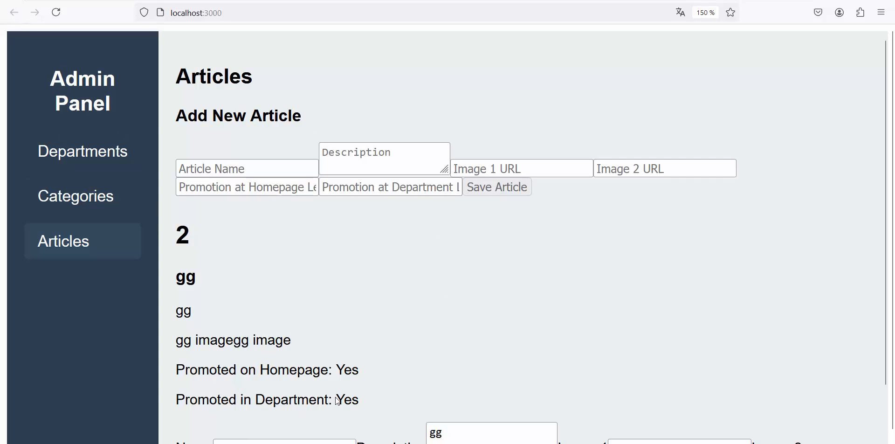
mouse_move(82, 151)
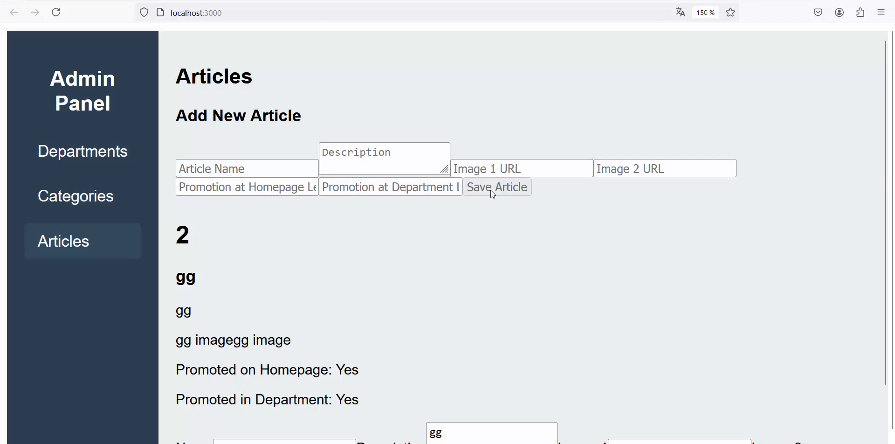
mouse_move(330, 216)
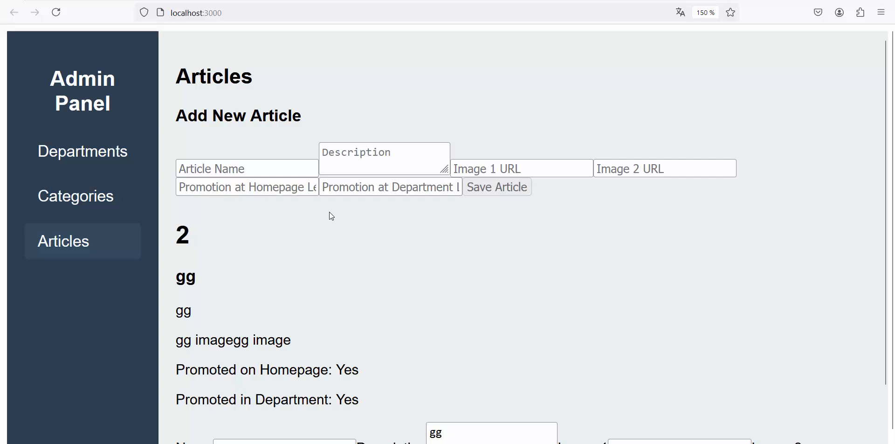
mouse_move(648, 190)
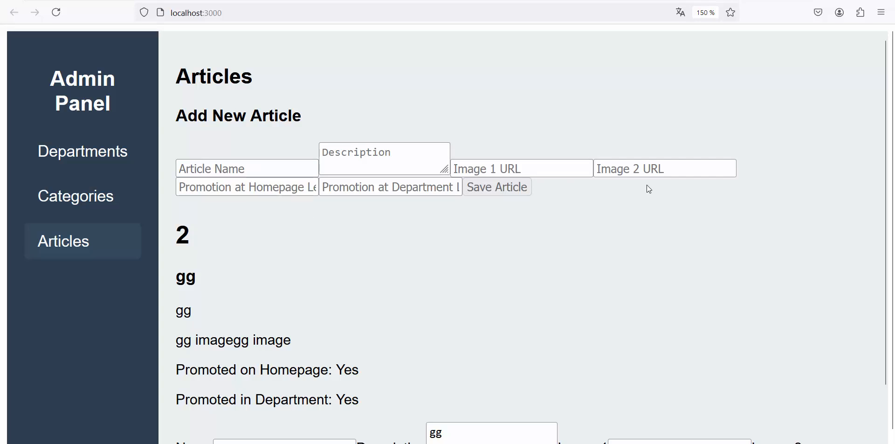
mouse_move(413, 229)
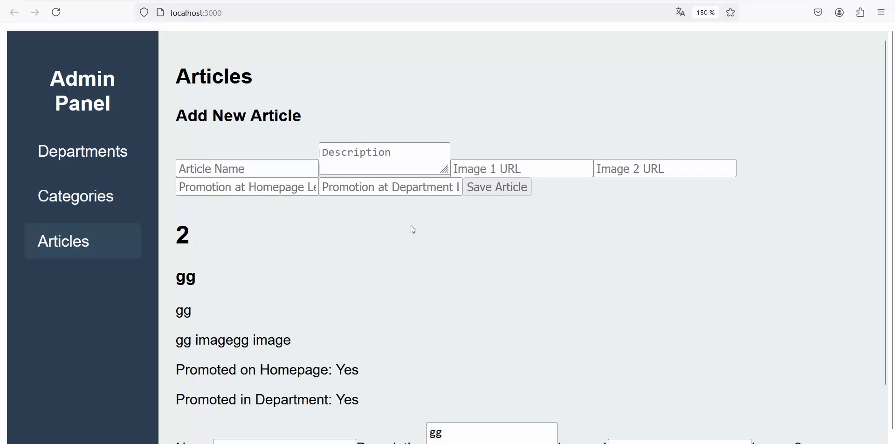
scroll(down, 3)
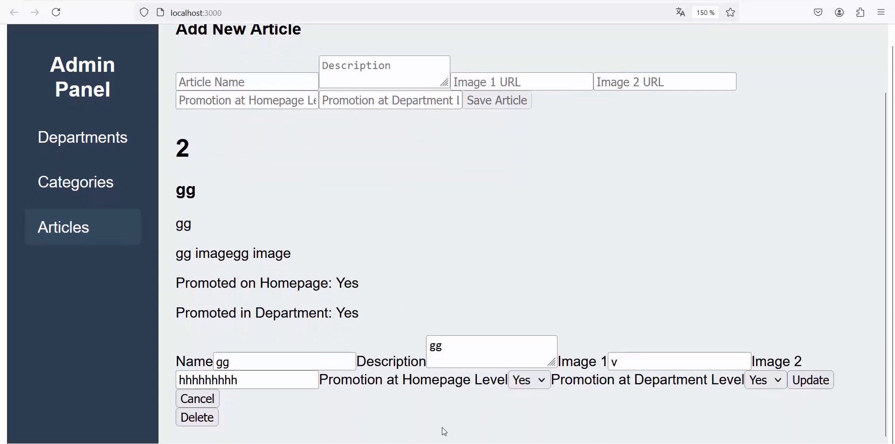
mouse_move(212, 427)
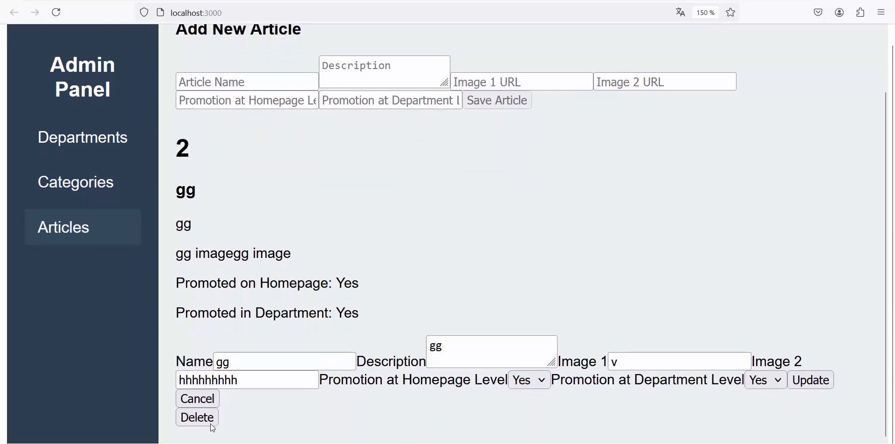
click(197, 398)
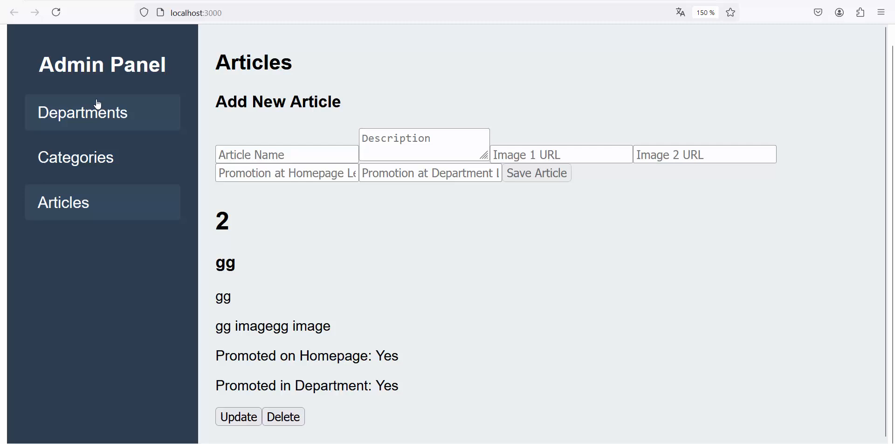
Go back to the Departments page listing Electronics and Clothing & Apparel
click(82, 111)
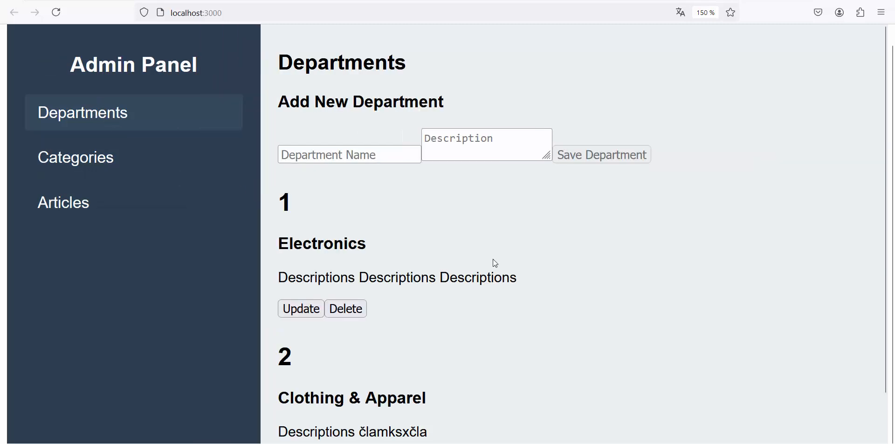
scroll(down, 3)
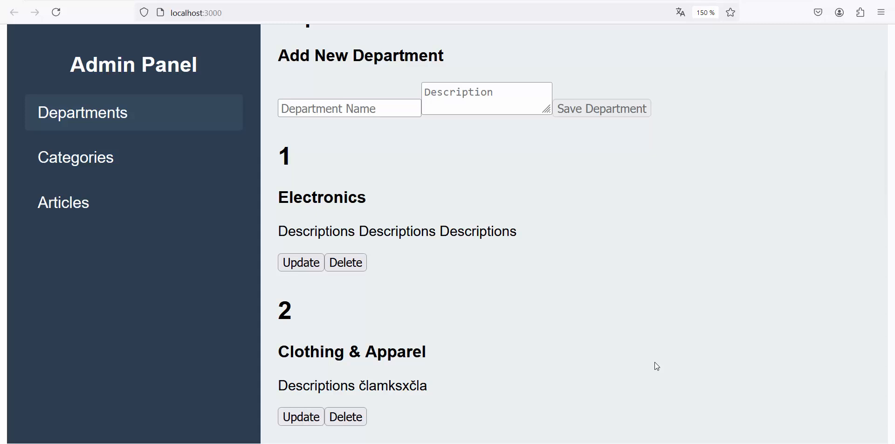
mouse_move(716, 352)
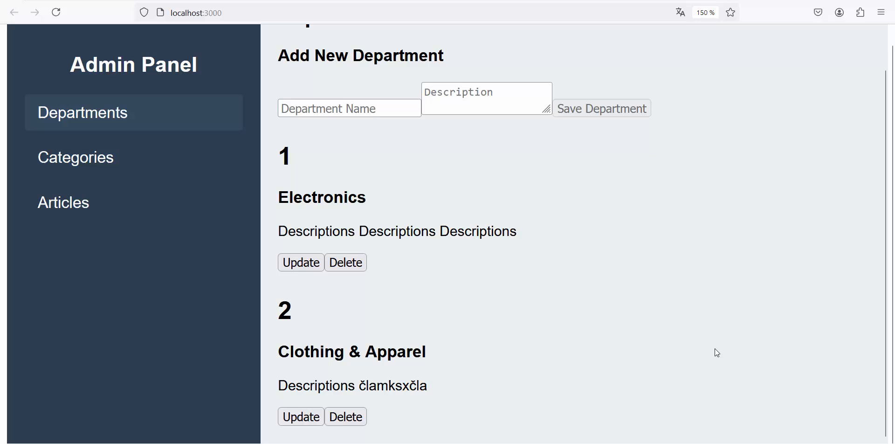
mouse_move(735, 349)
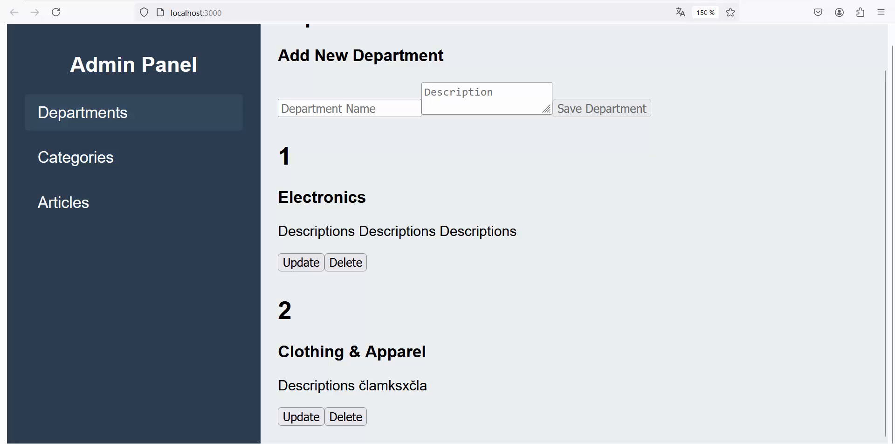
mouse_move(818, 274)
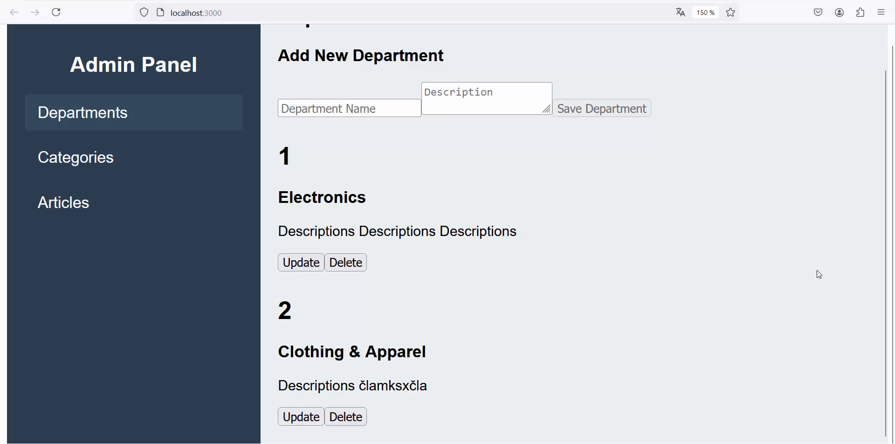